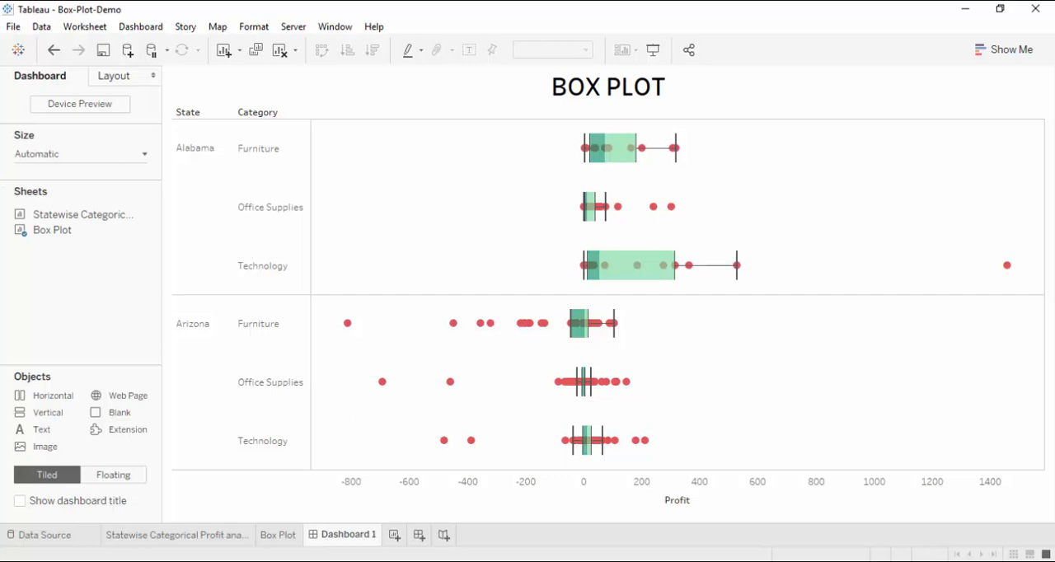
Step: Switch from Dashboard 1 to the Statewise Categorical Profit worksheet
left_click(173, 535)
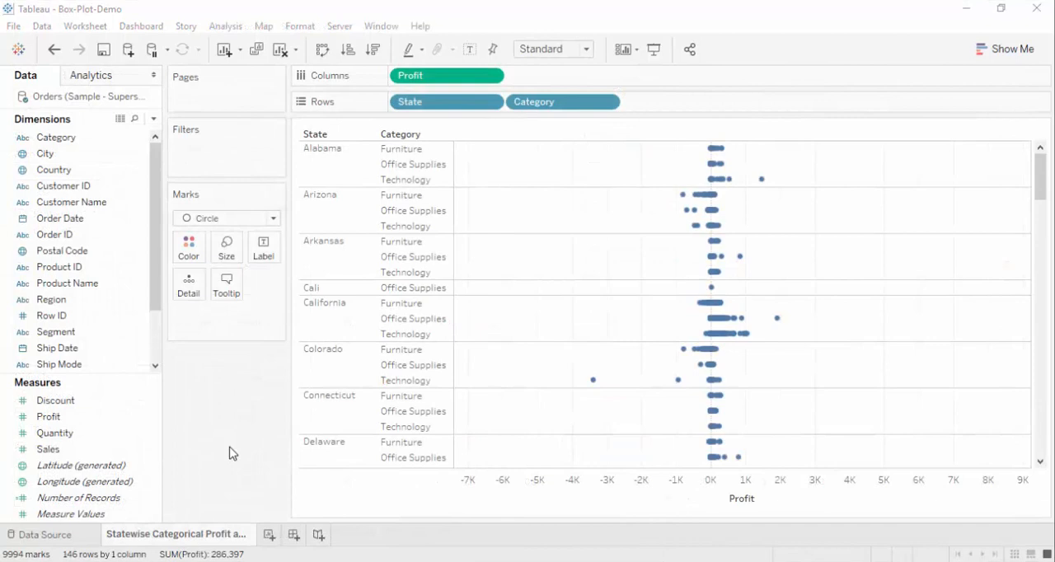
mouse_move(289, 434)
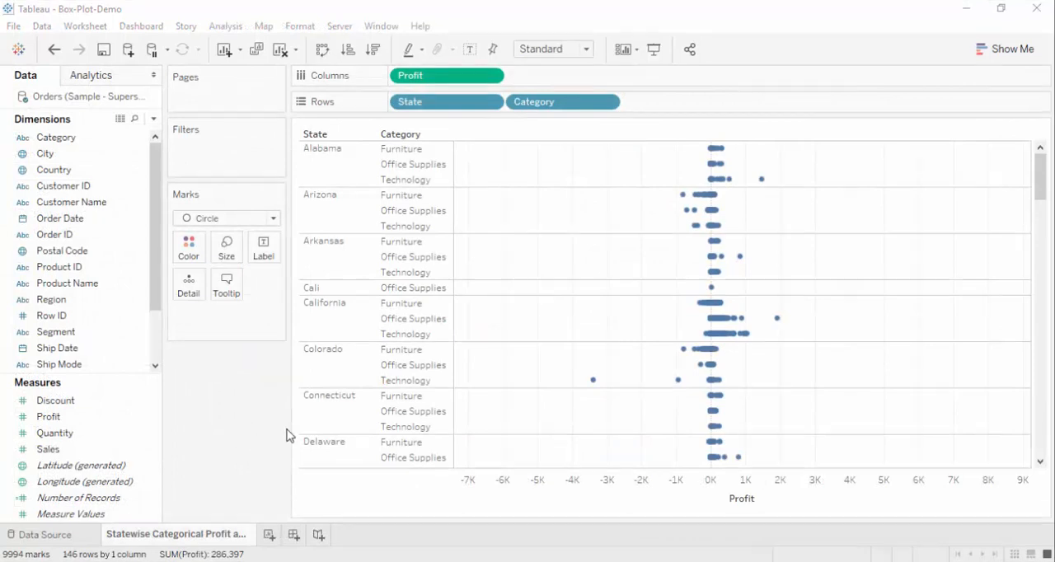
mouse_move(884, 246)
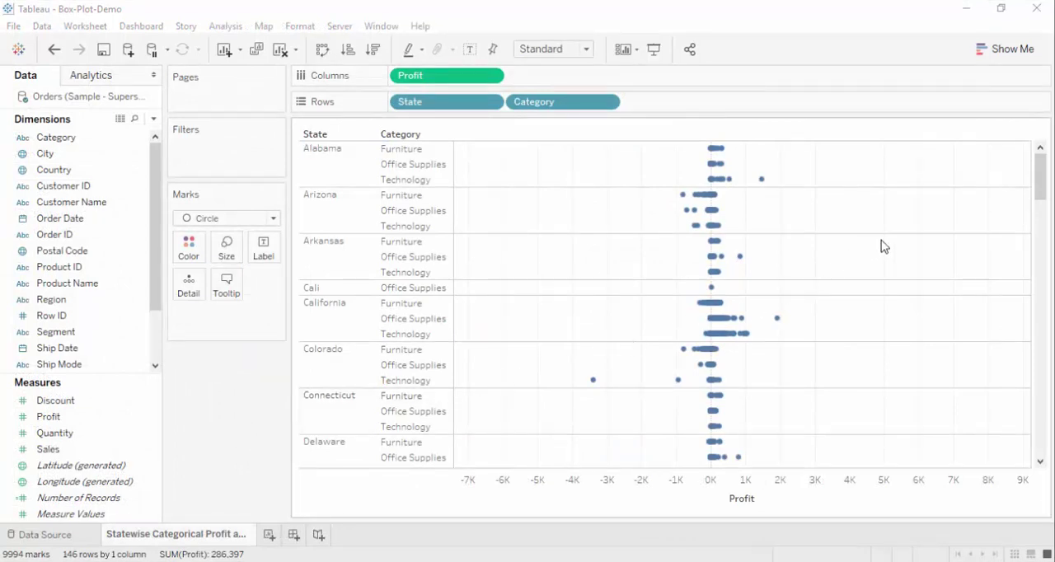
scroll("down", 3)
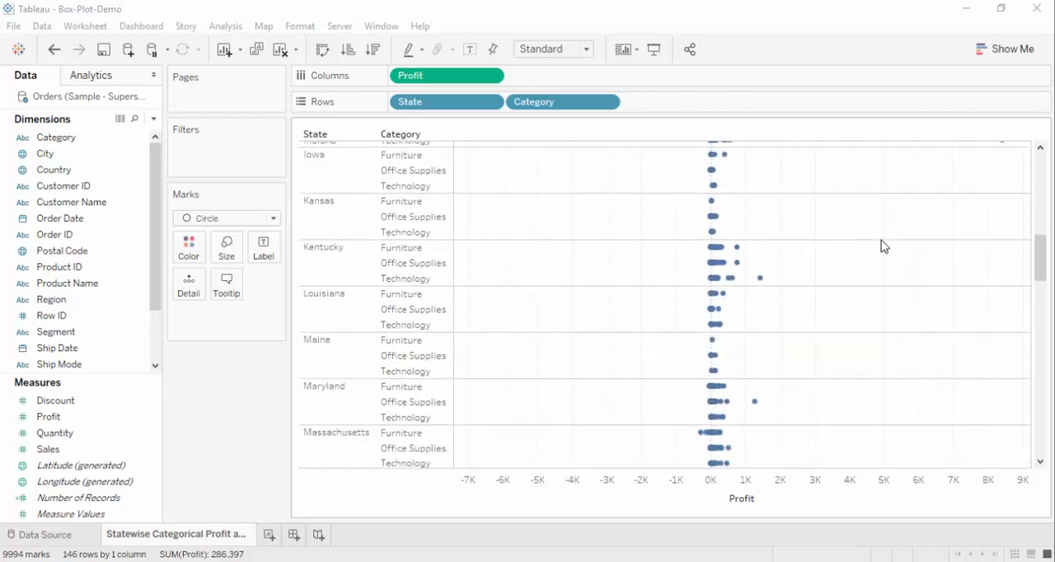
scroll("down", 3)
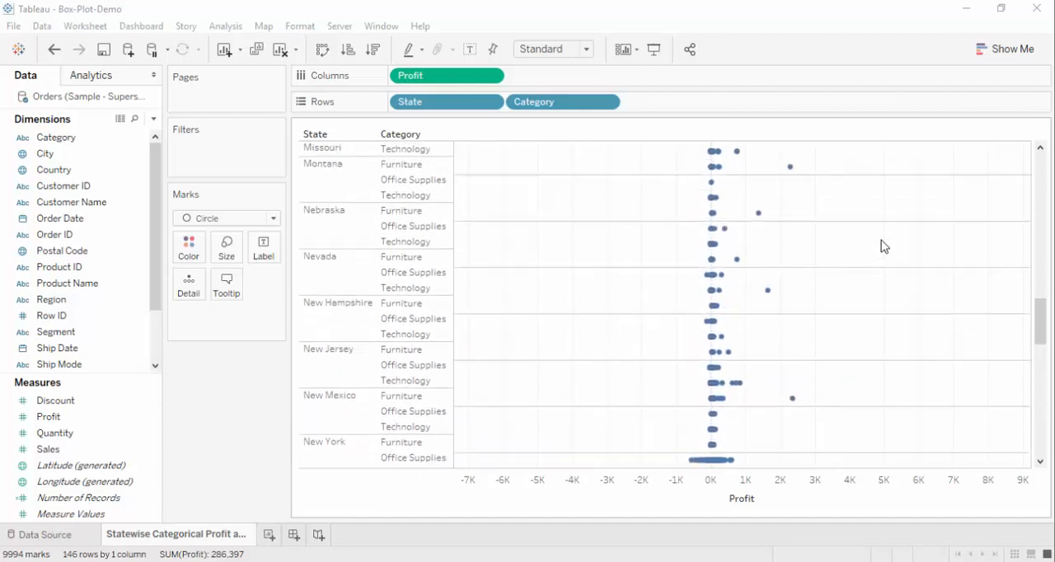
scroll("up", 3)
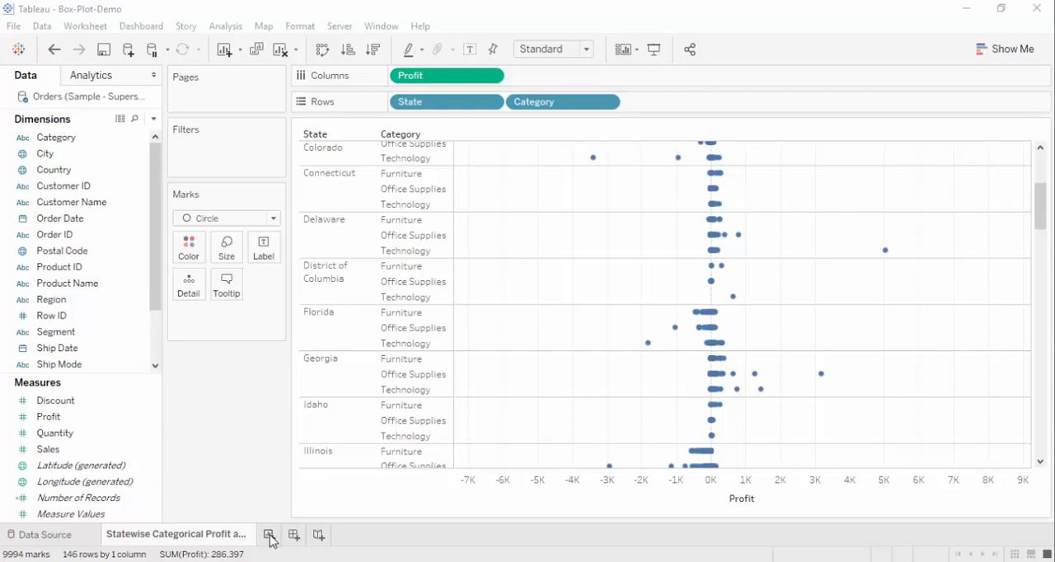
Step: On a new worksheet, turn State and Profit into a box-and-whisker plot using Show Me
left_click(271, 535)
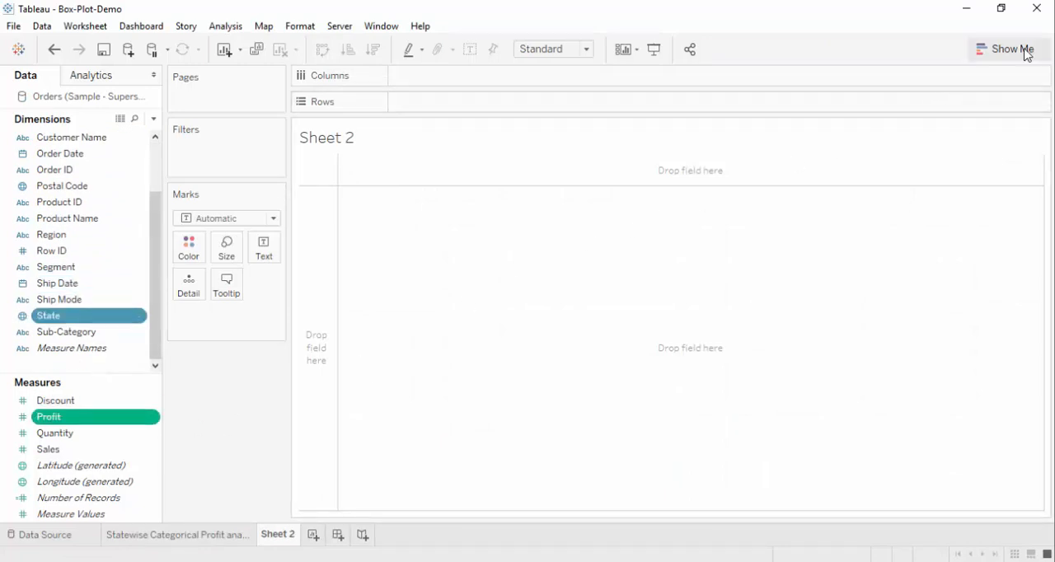
left_click(1008, 49)
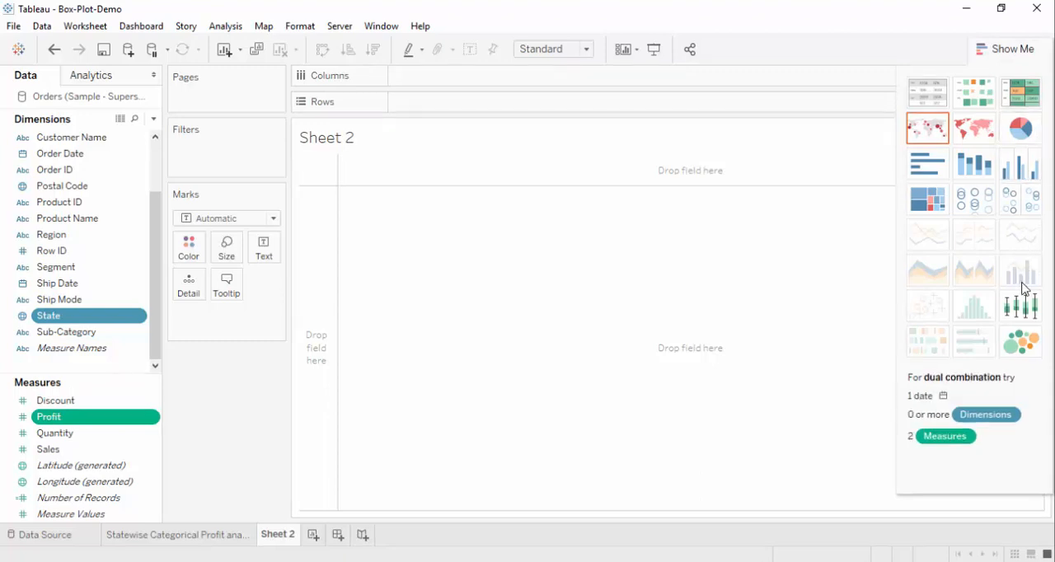
left_click(1020, 314)
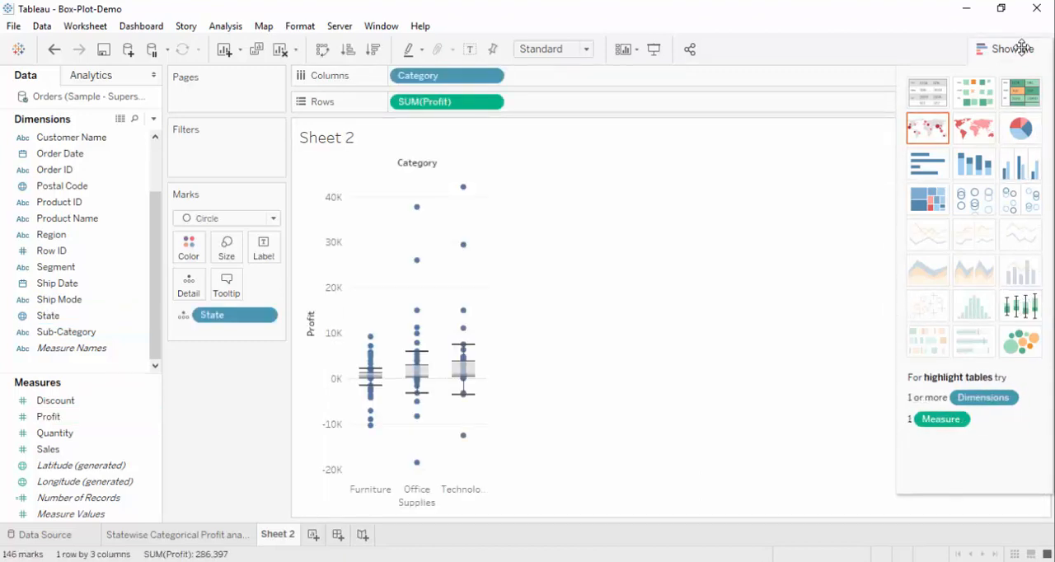
left_click(1011, 47)
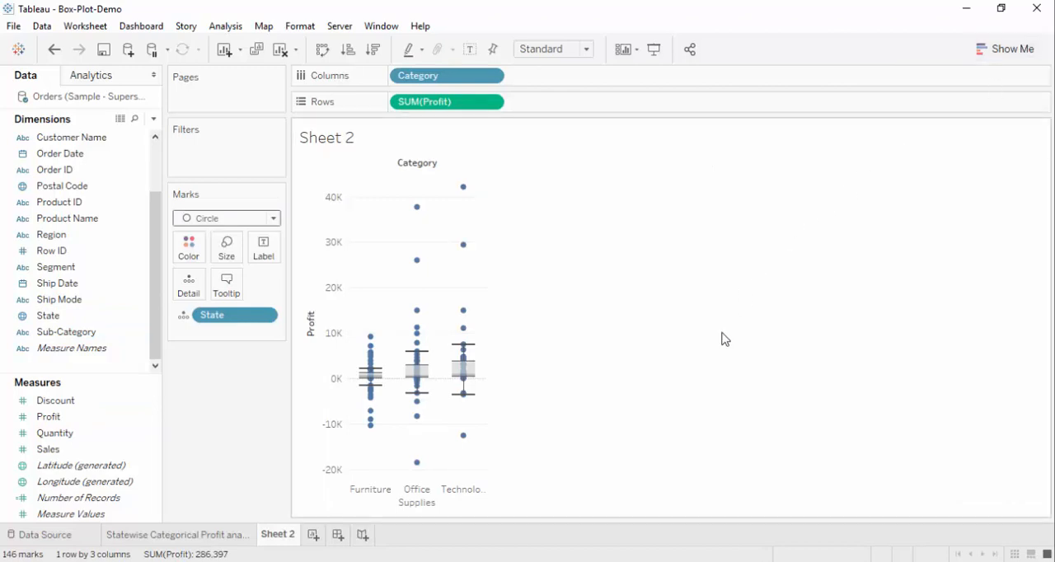
mouse_move(707, 358)
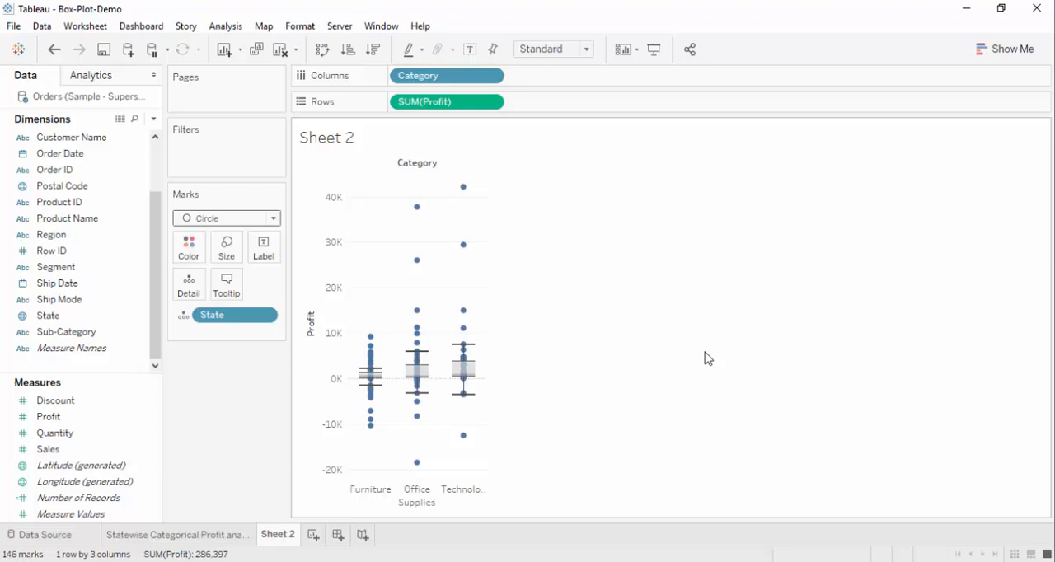
mouse_move(683, 359)
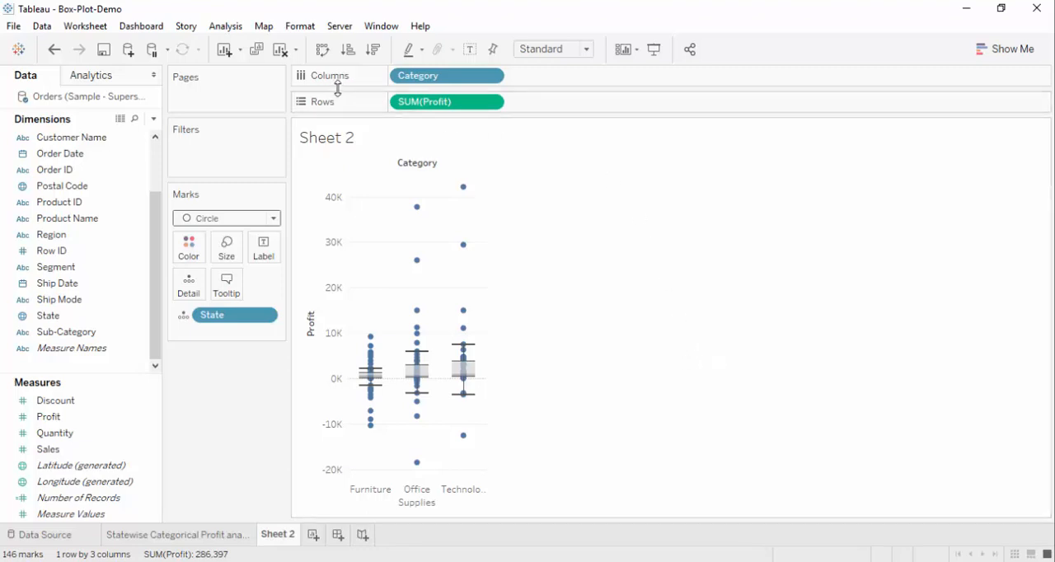
Step: Swap rows and columns, and put State on Rows ahead of Category
left_click(321, 49)
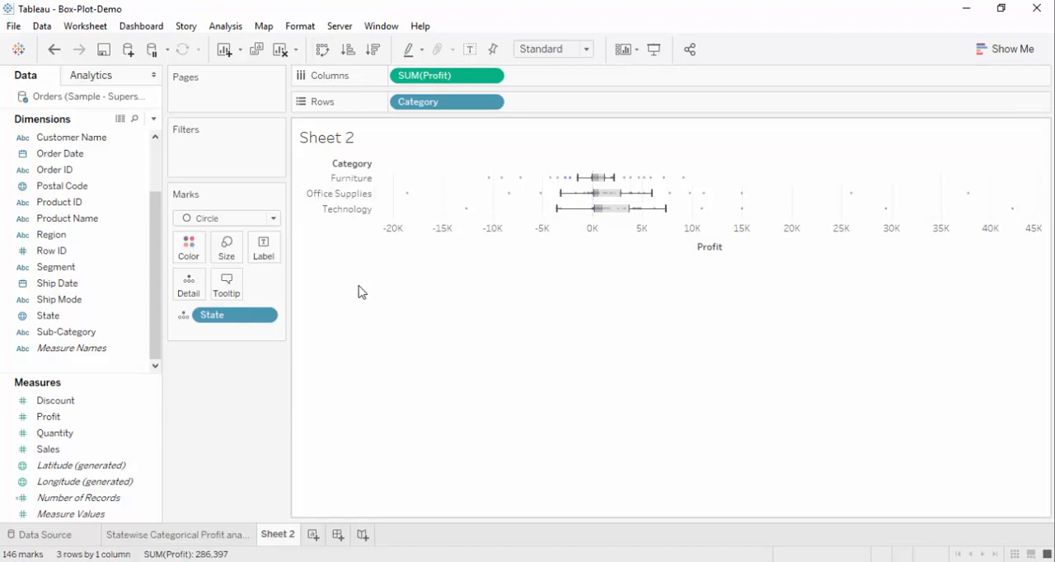
left_click_drag(211, 314, 441, 129)
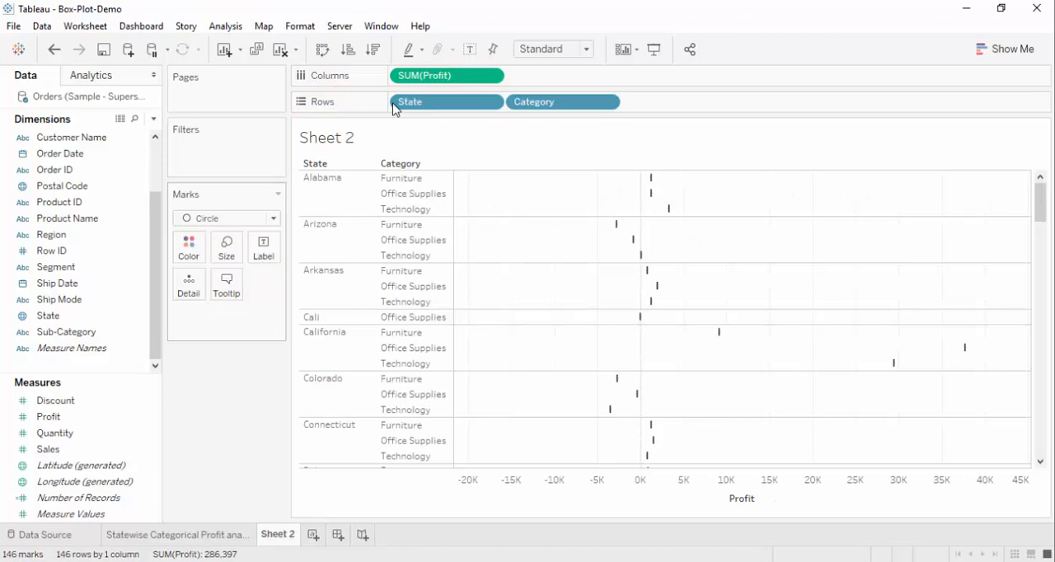
mouse_move(634, 276)
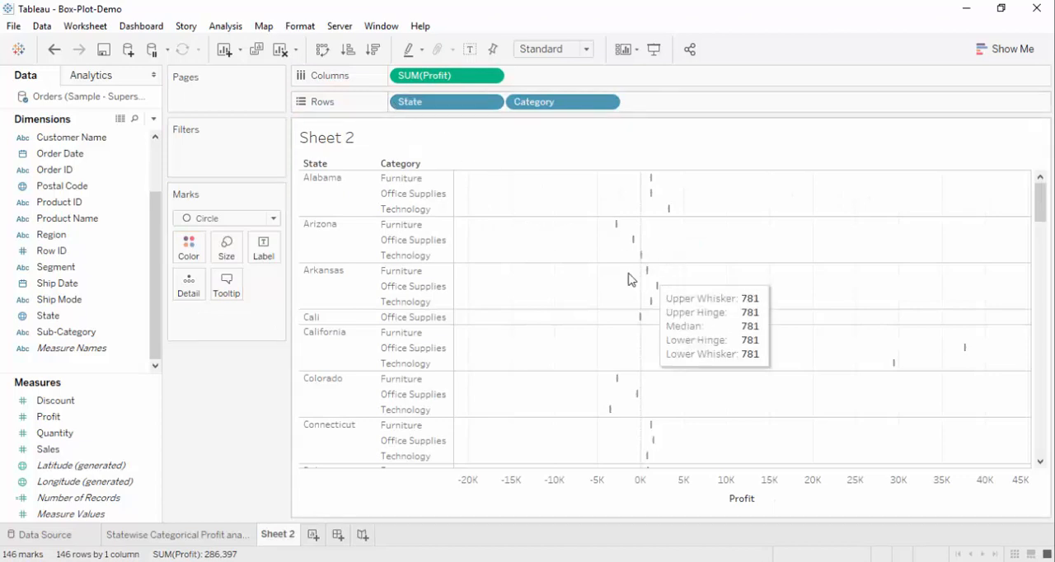
mouse_move(614, 229)
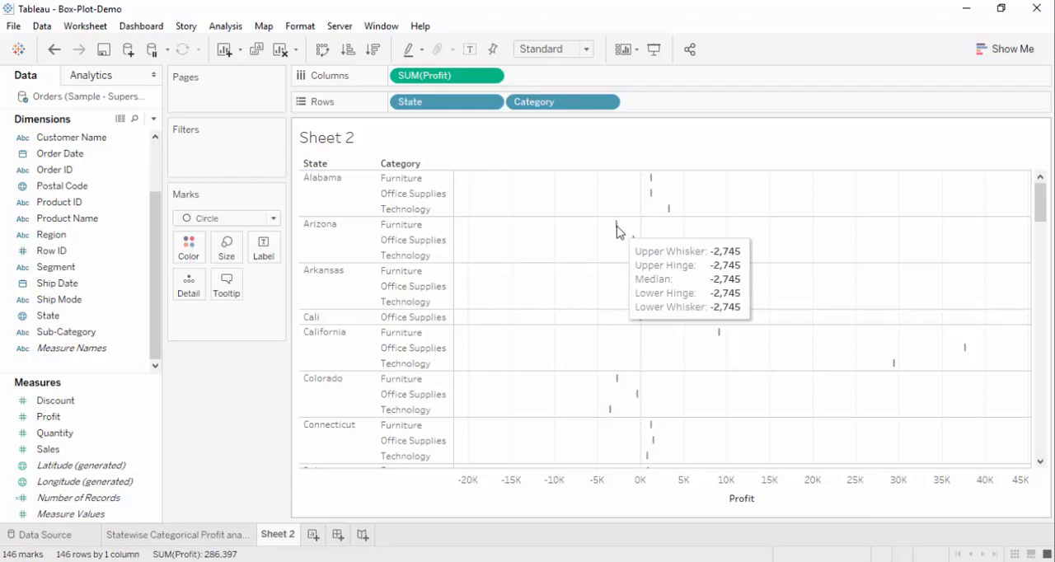
mouse_move(642, 255)
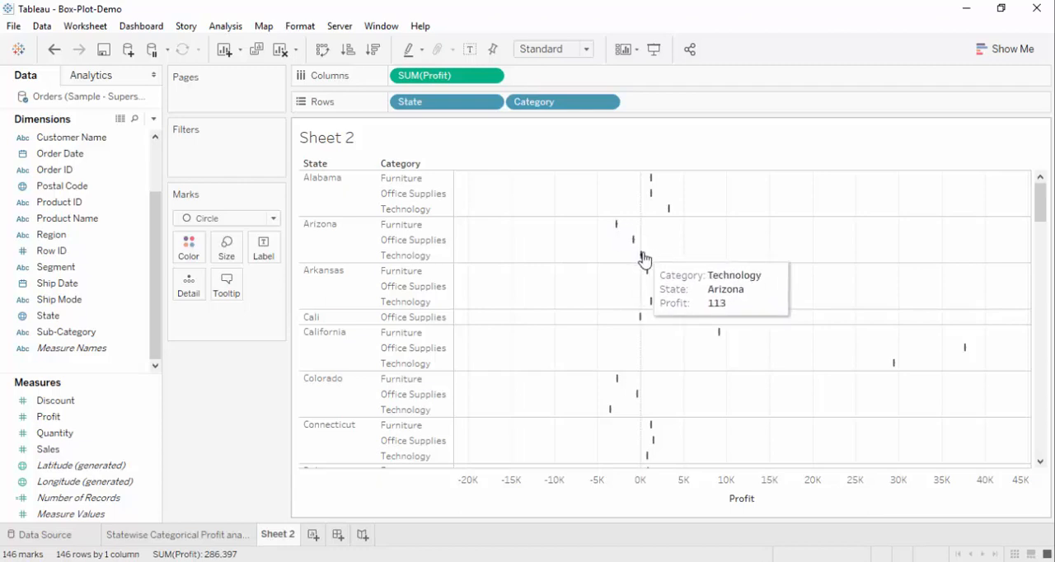
mouse_move(646, 263)
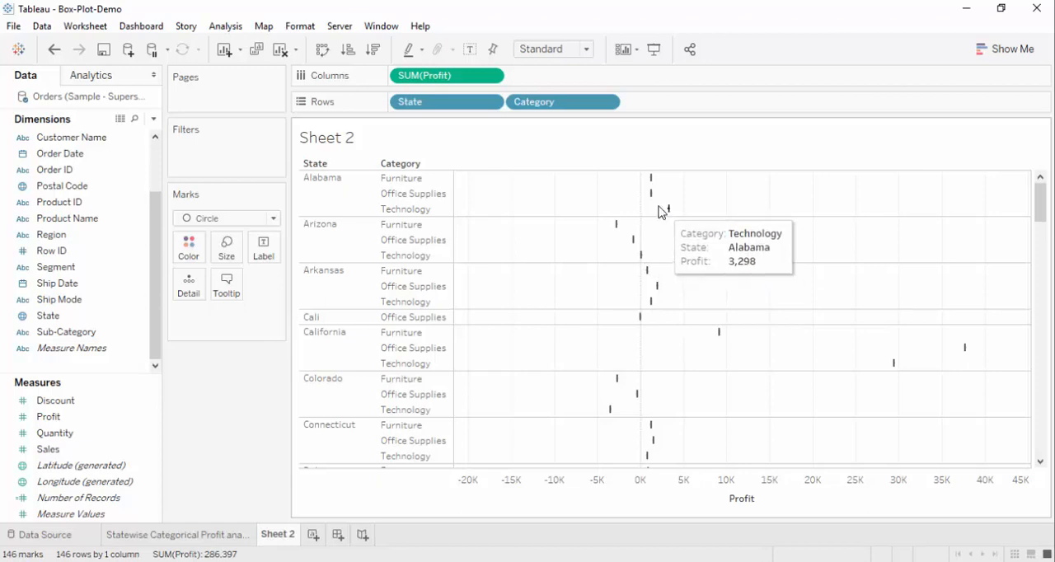
mouse_move(650, 178)
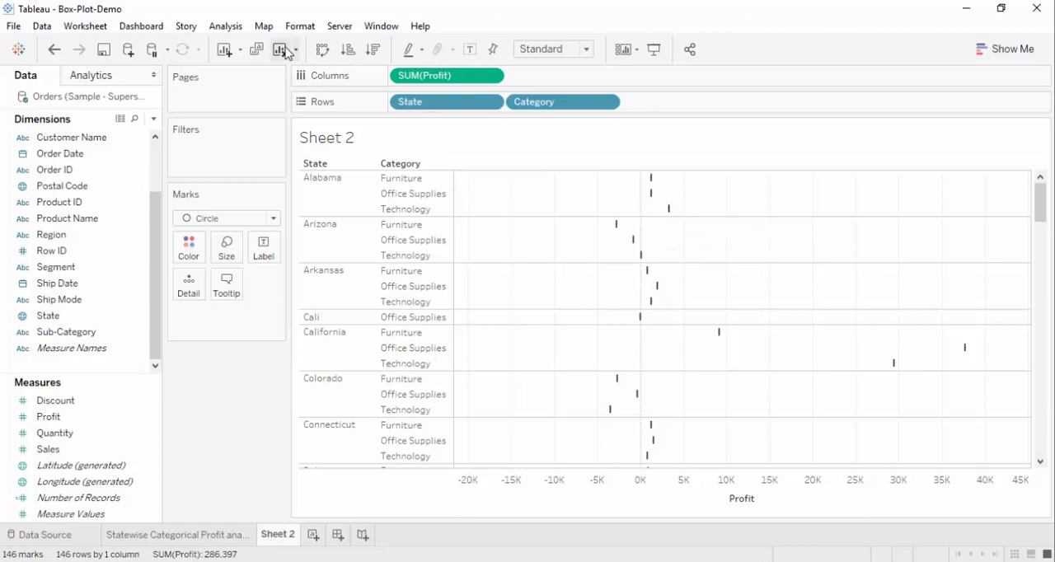
Step: Disaggregate Profit by unchecking Analysis > Aggregate Measures
left_click(224, 26)
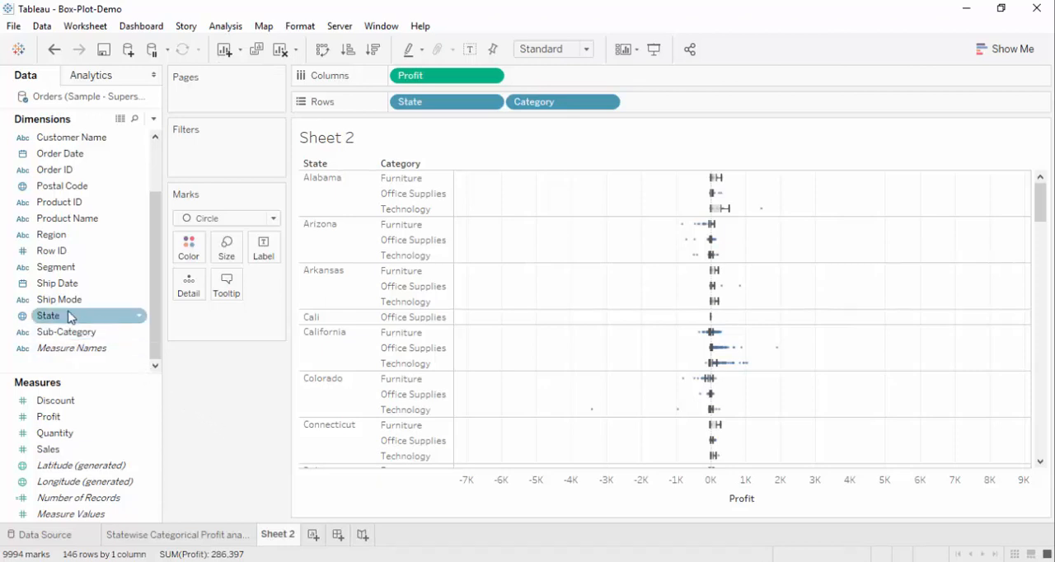
Step: Add a State filter that keeps only Alabama and Arizona
left_click_drag(47, 316, 227, 152)
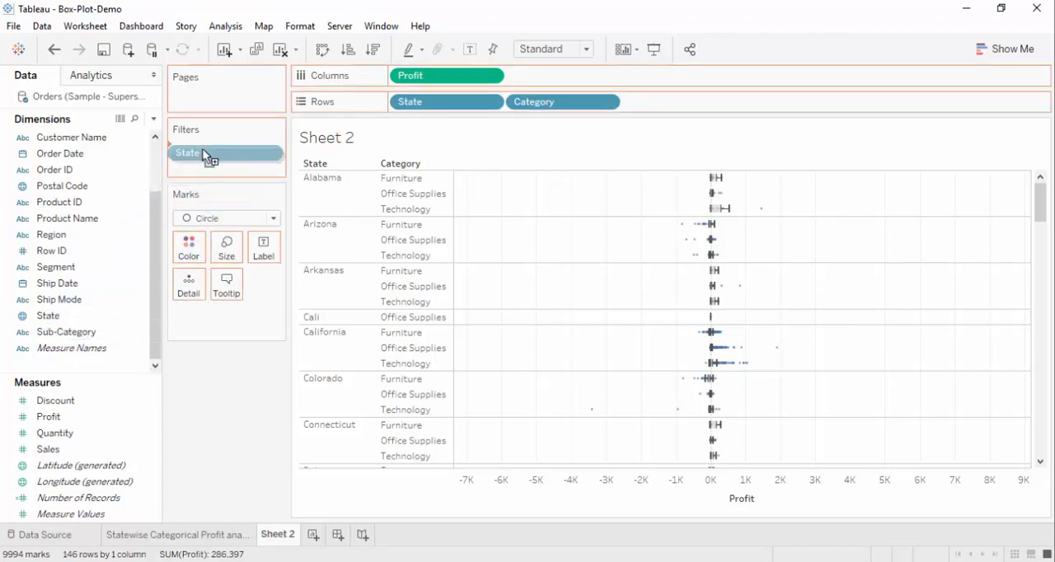
left_click(197, 153)
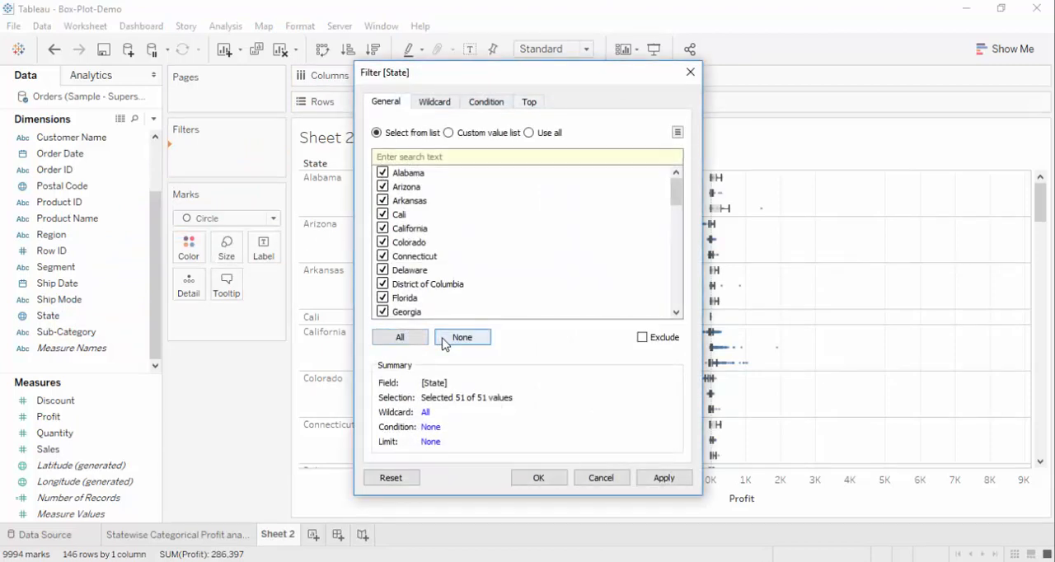
left_click(462, 337)
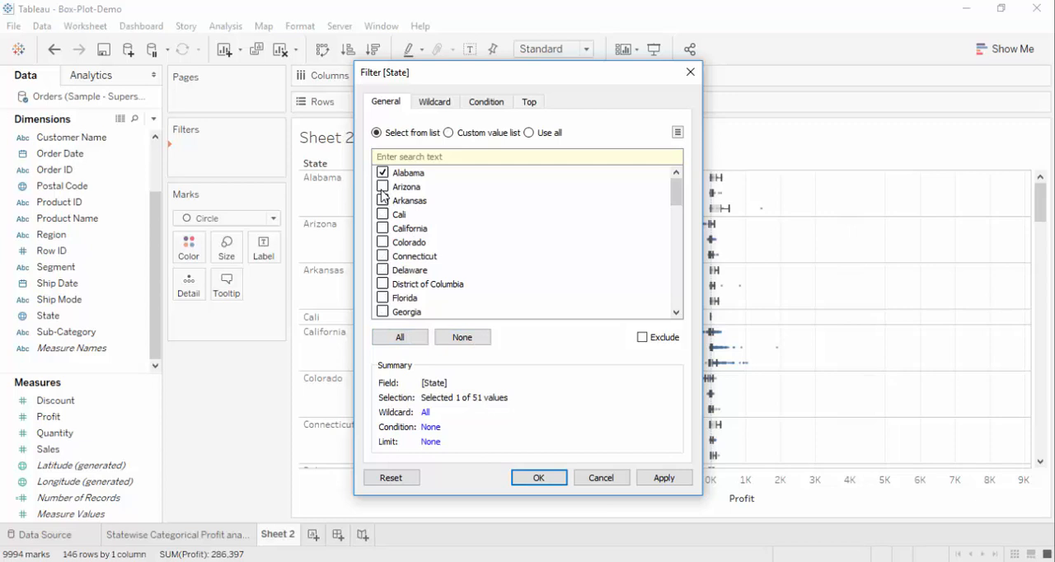
left_click(382, 186)
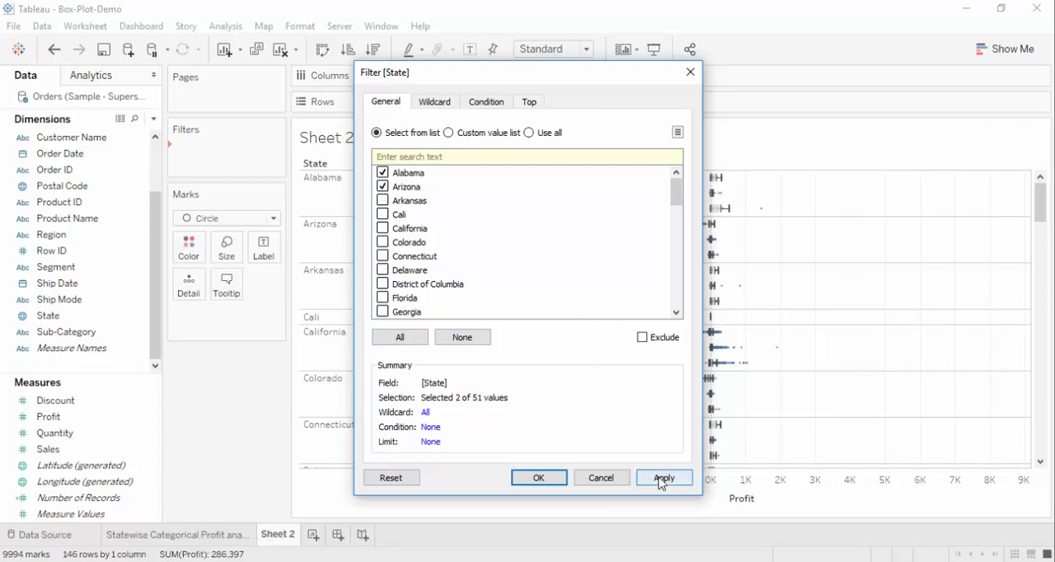
left_click(664, 477)
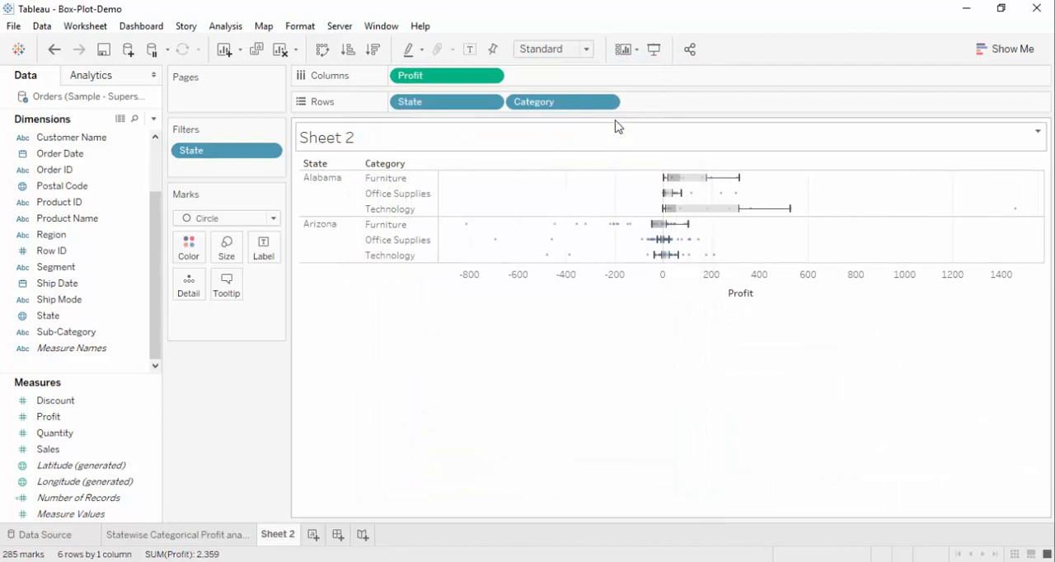
left_click(585, 49)
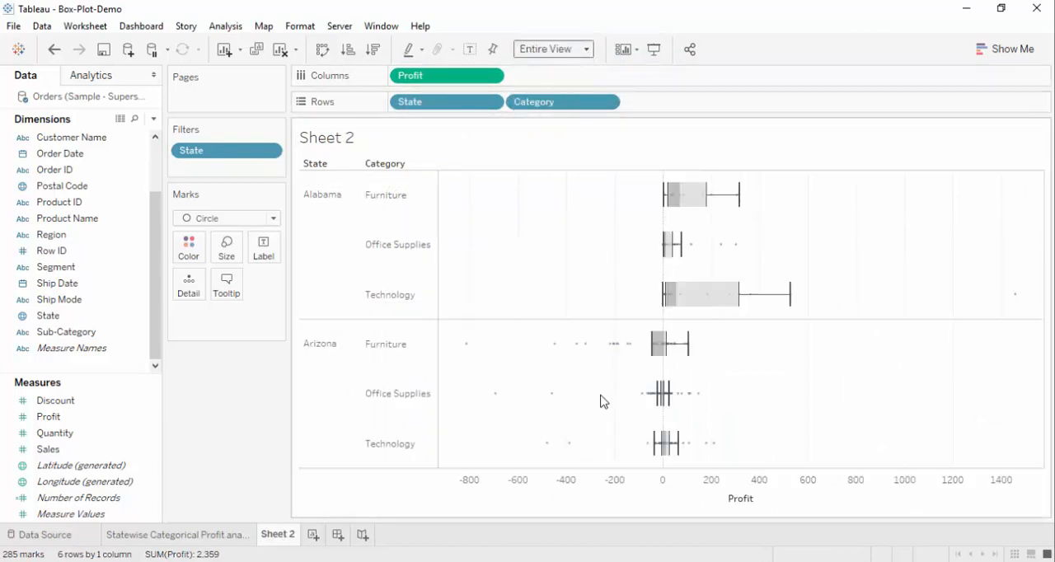
mouse_move(695, 295)
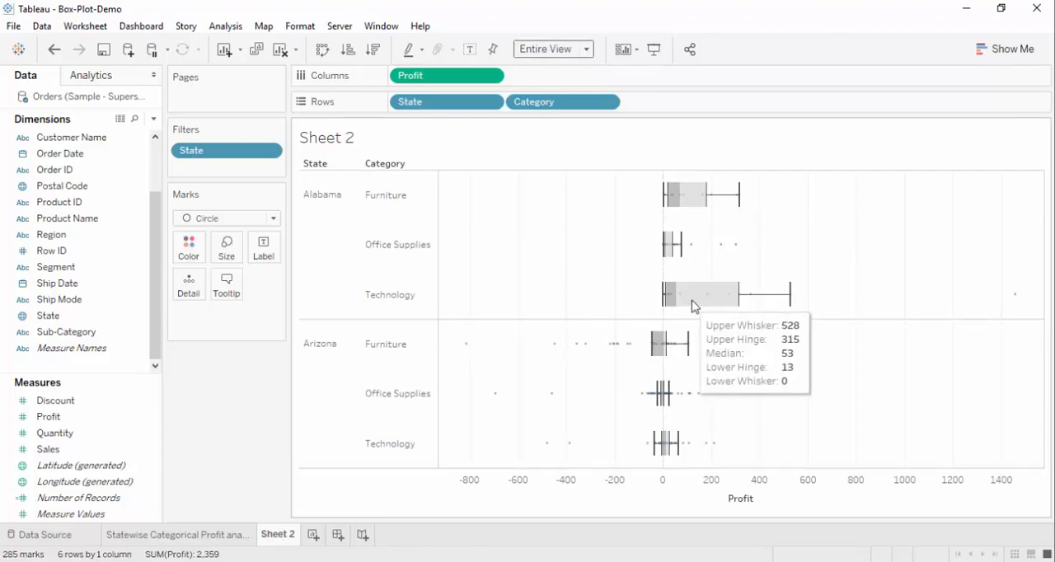
mouse_move(710, 331)
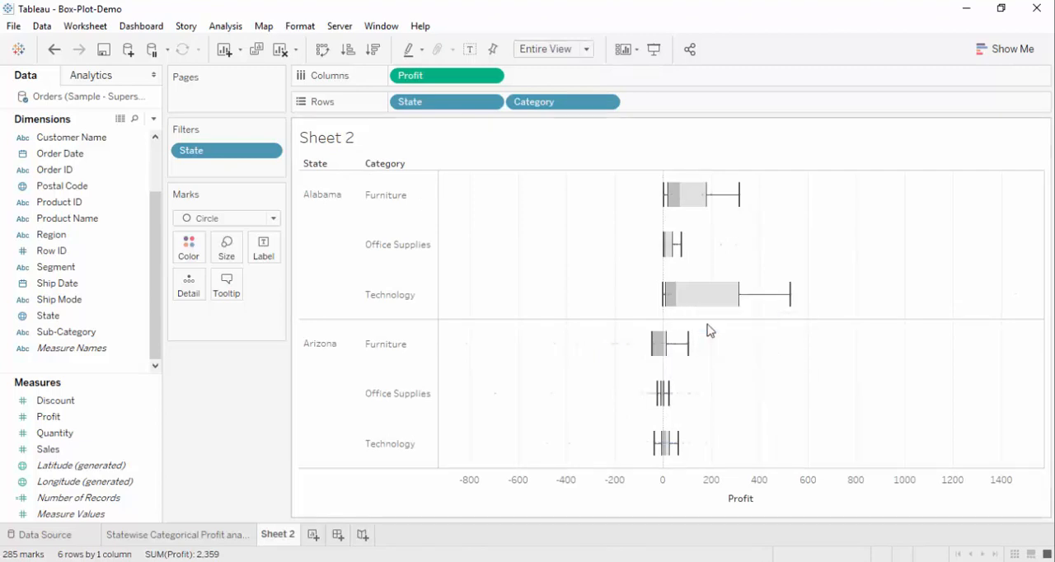
Step: Set the box plot fill colour to Green
left_click(122, 197)
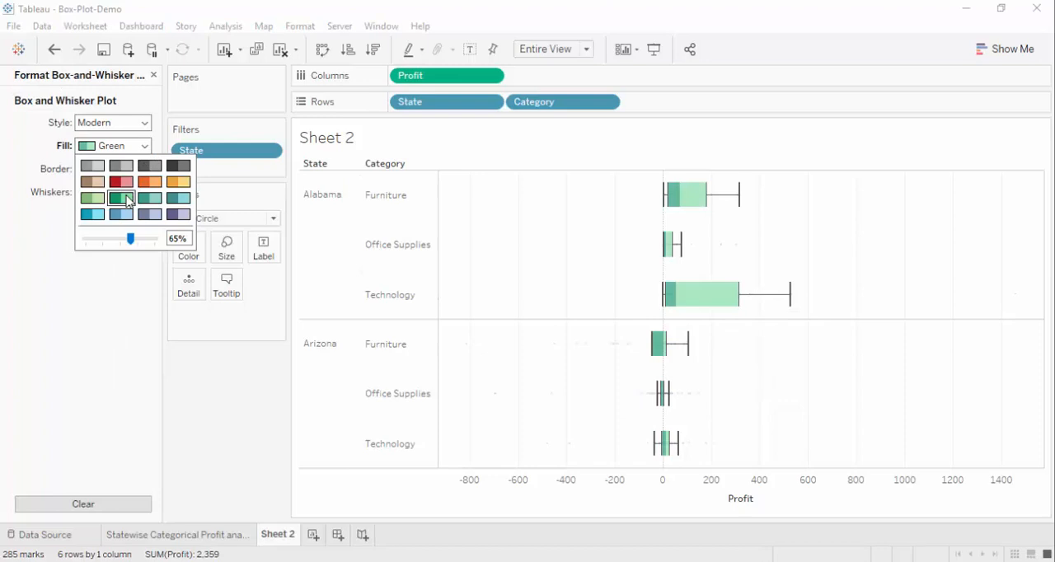
left_click(120, 197)
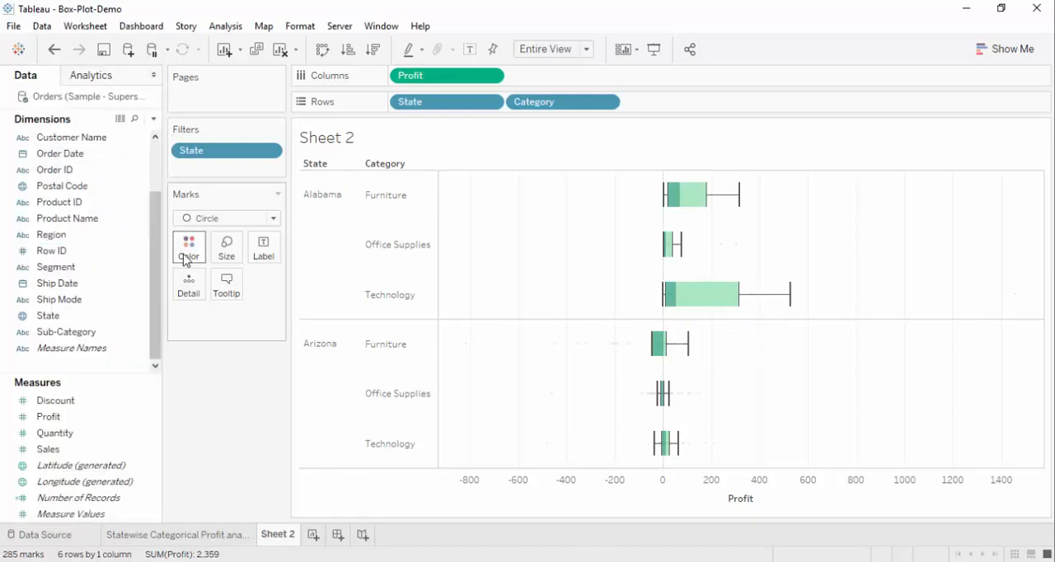
Step: Colour the profit circle marks red from the Marks card
left_click(188, 246)
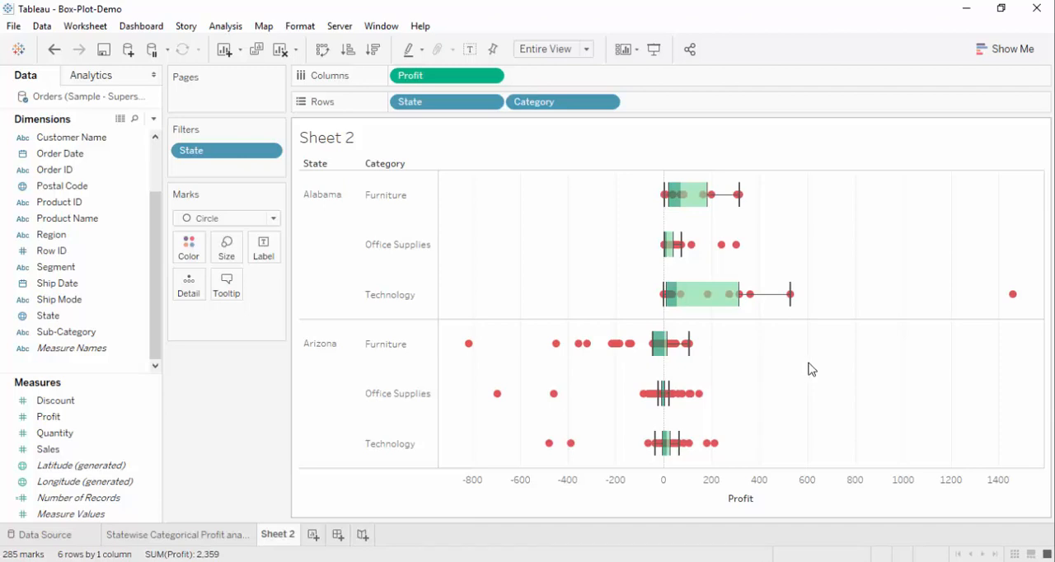
mouse_move(867, 364)
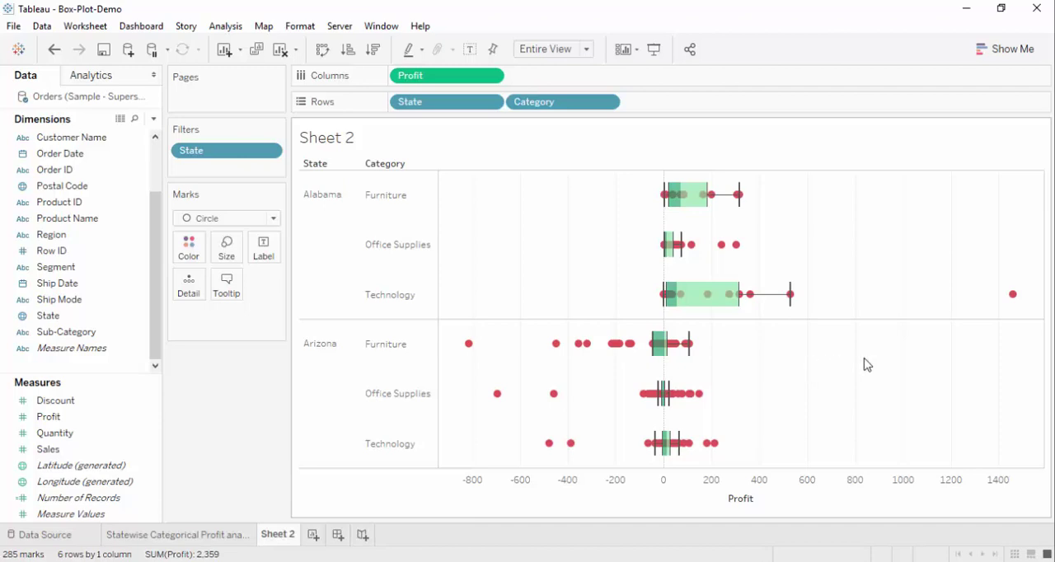
mouse_move(1012, 294)
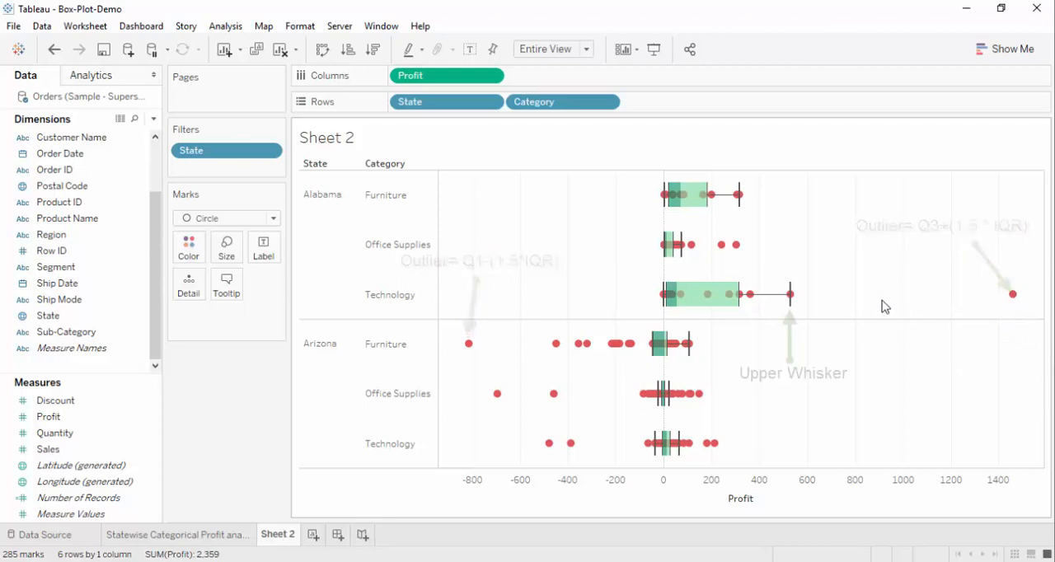
mouse_move(789, 309)
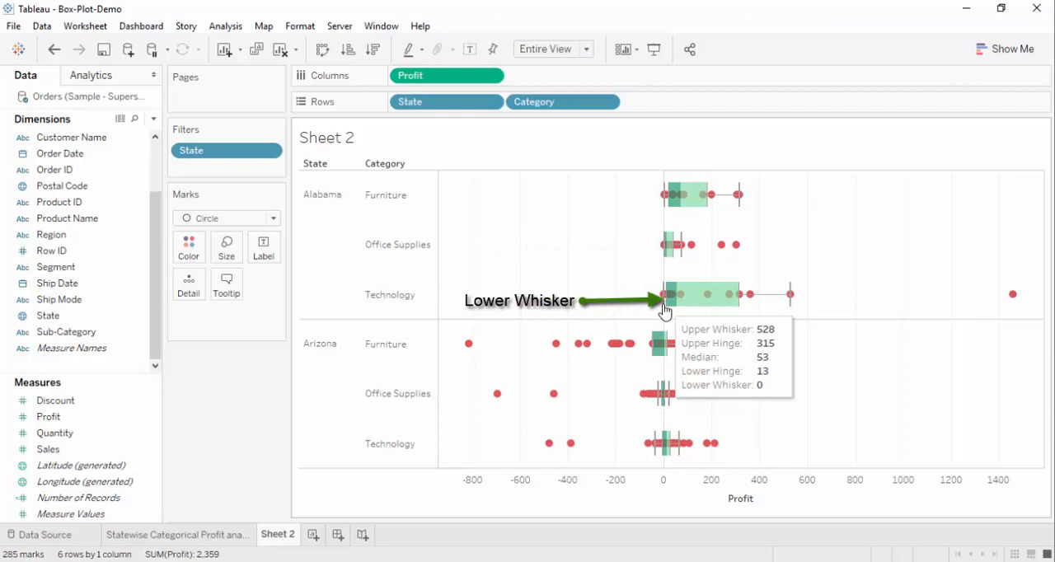
mouse_move(719, 330)
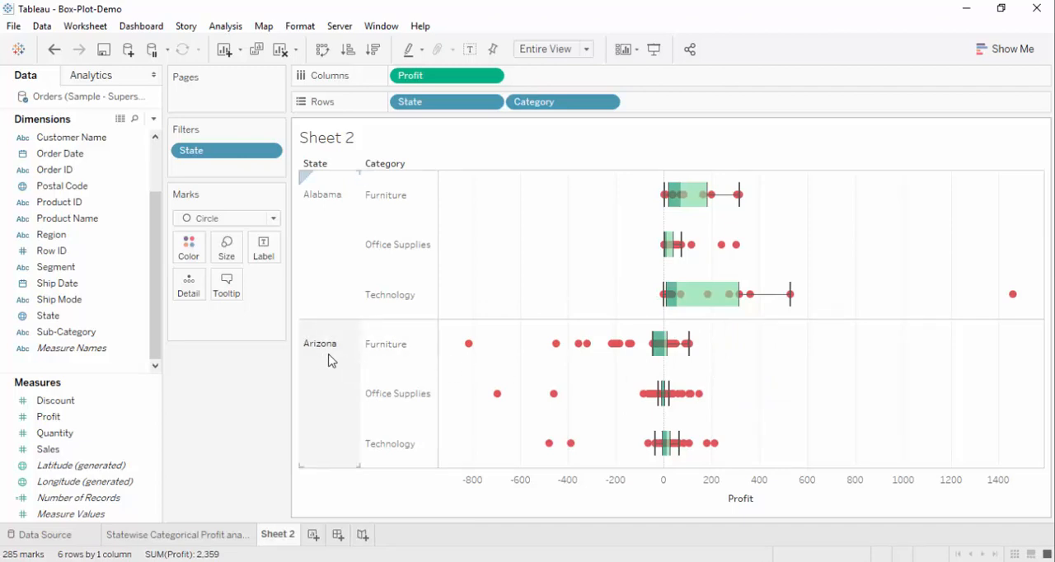
mouse_move(520, 364)
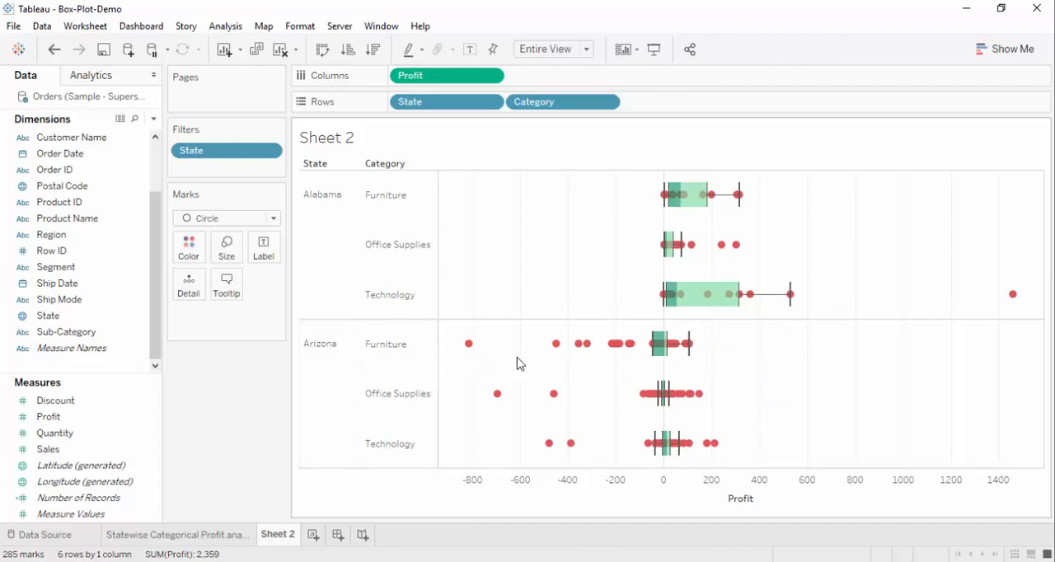
mouse_move(467, 343)
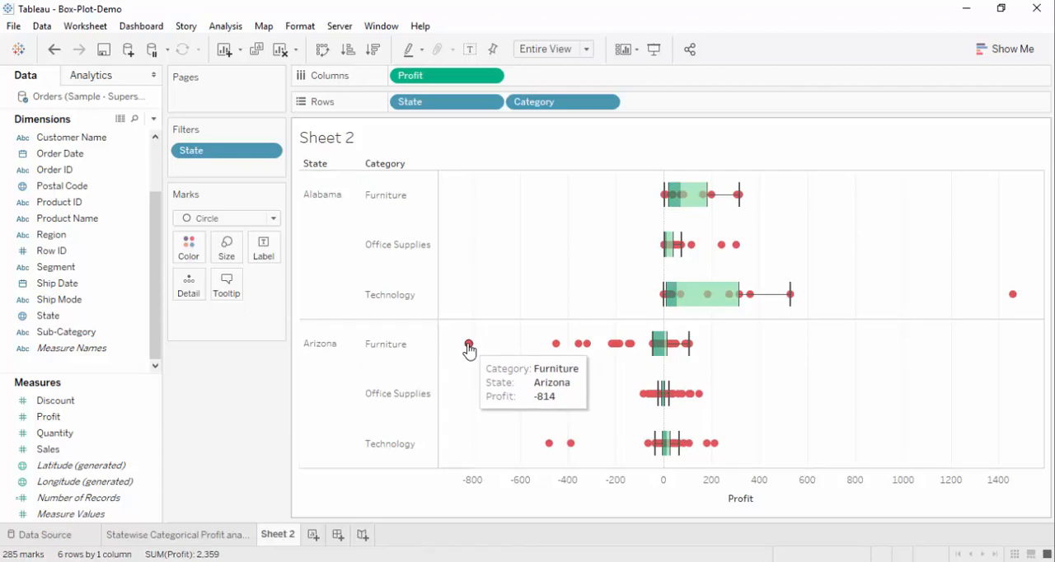
mouse_move(507, 354)
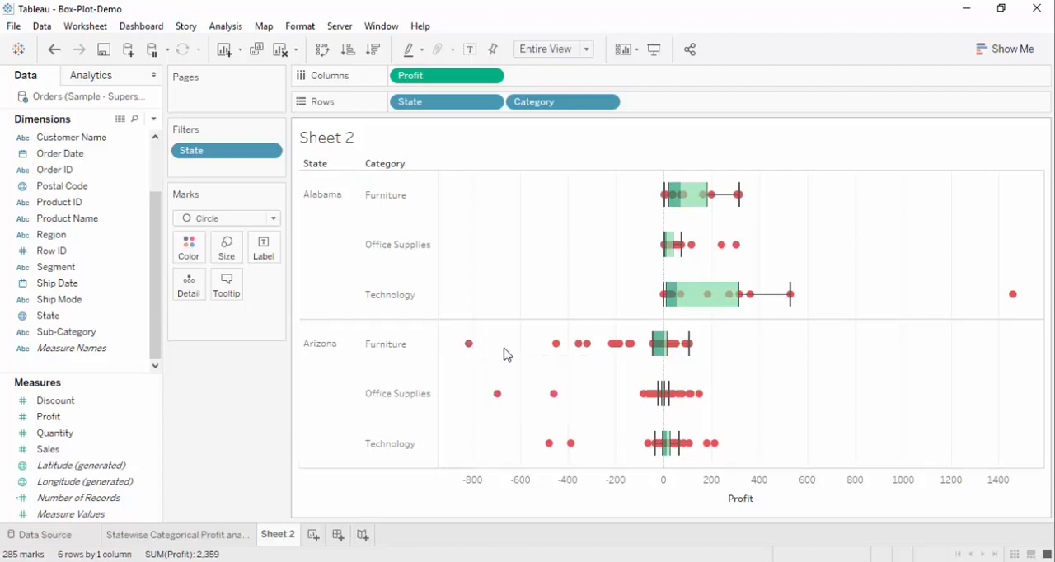
mouse_move(556, 343)
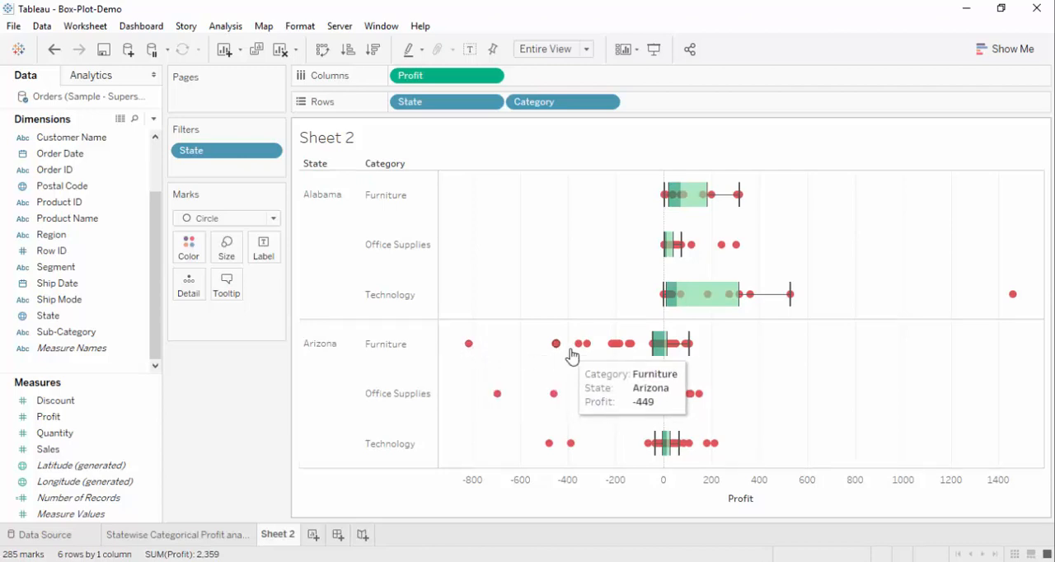
mouse_move(649, 359)
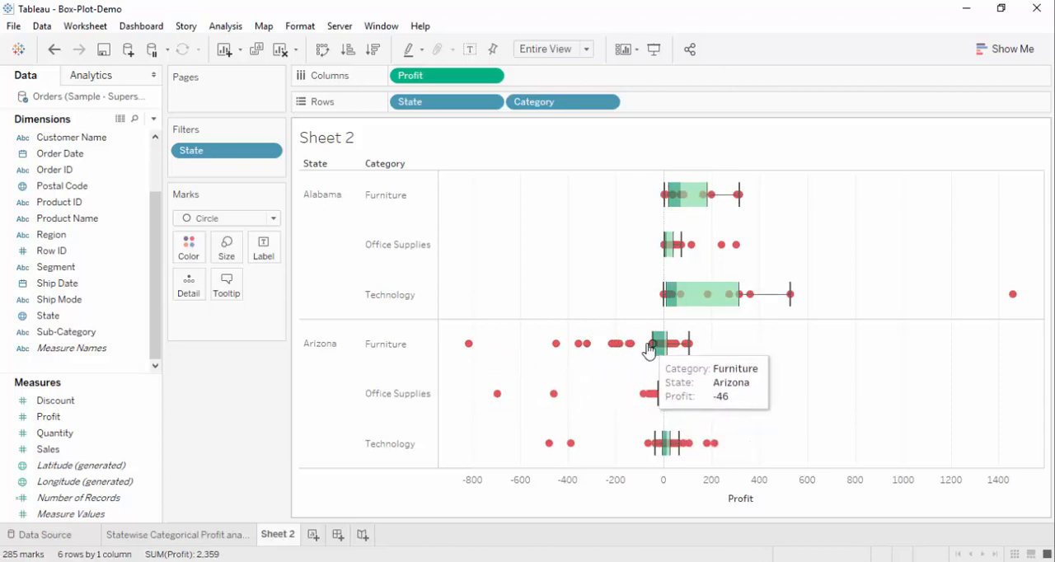
mouse_move(655, 362)
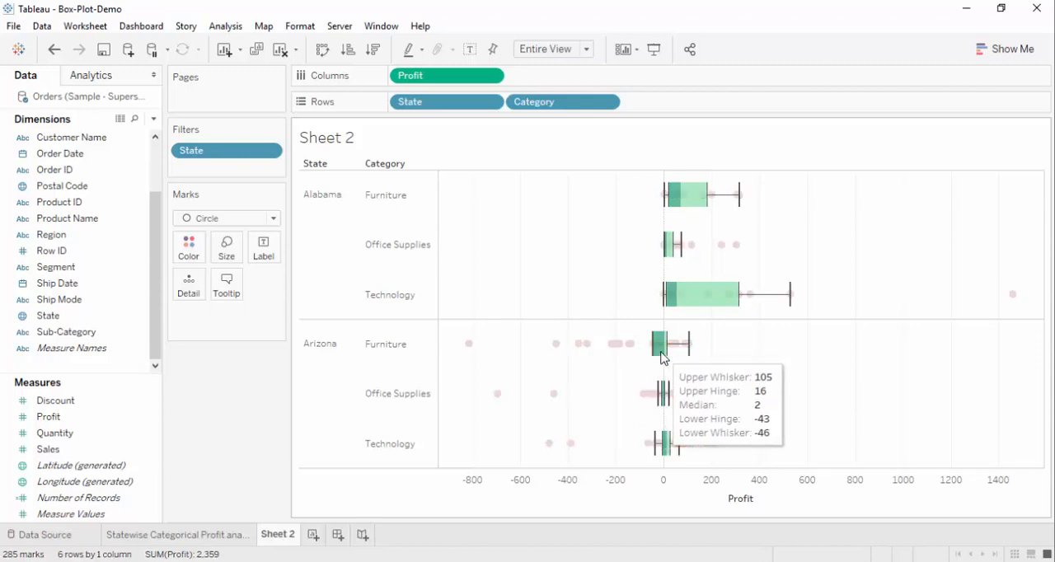
mouse_move(677, 365)
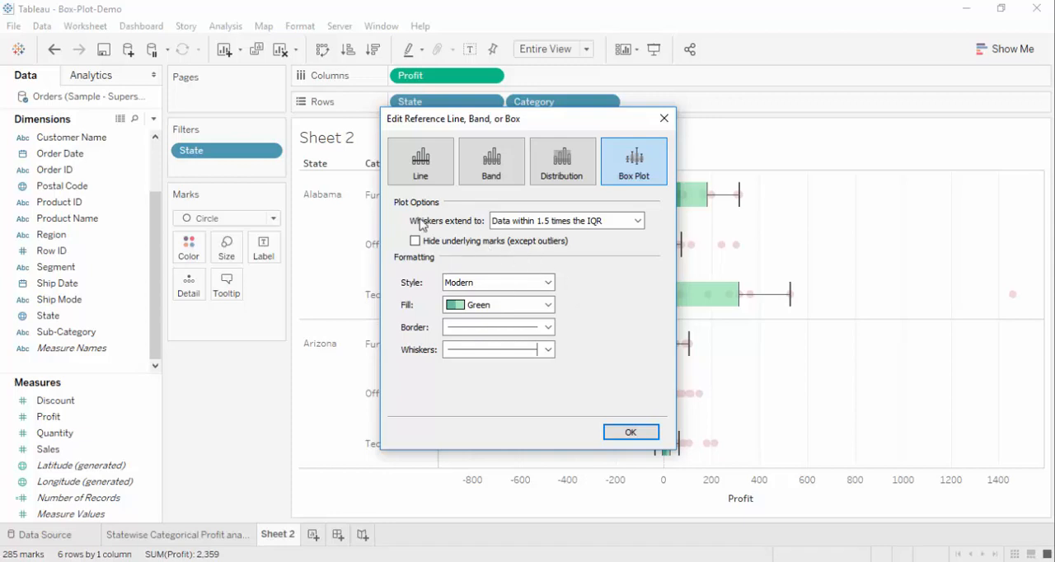
mouse_move(631, 230)
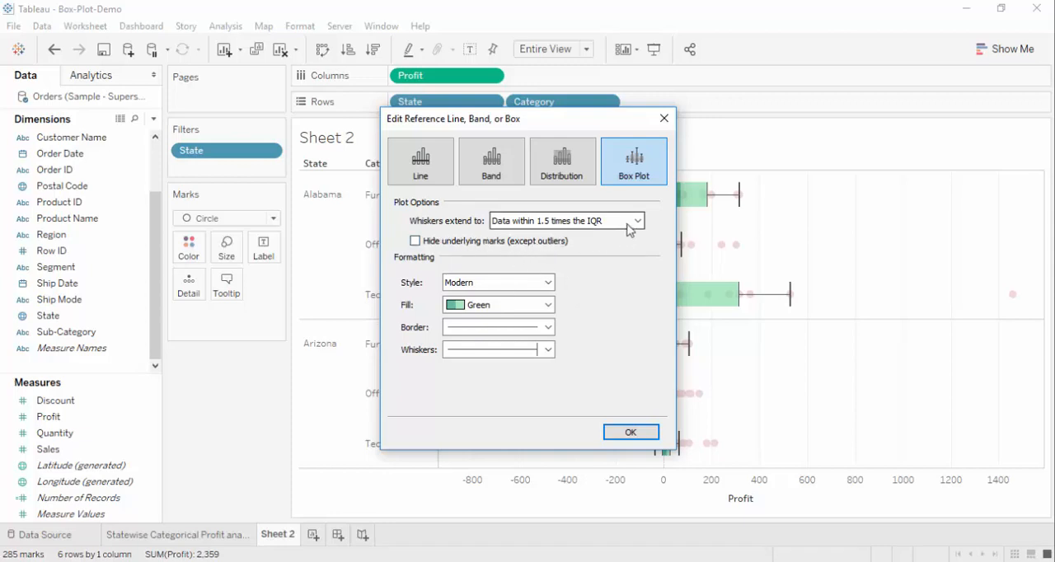
Step: Set whiskers to extend to the maximum extent of the data, then confirm
left_click(638, 220)
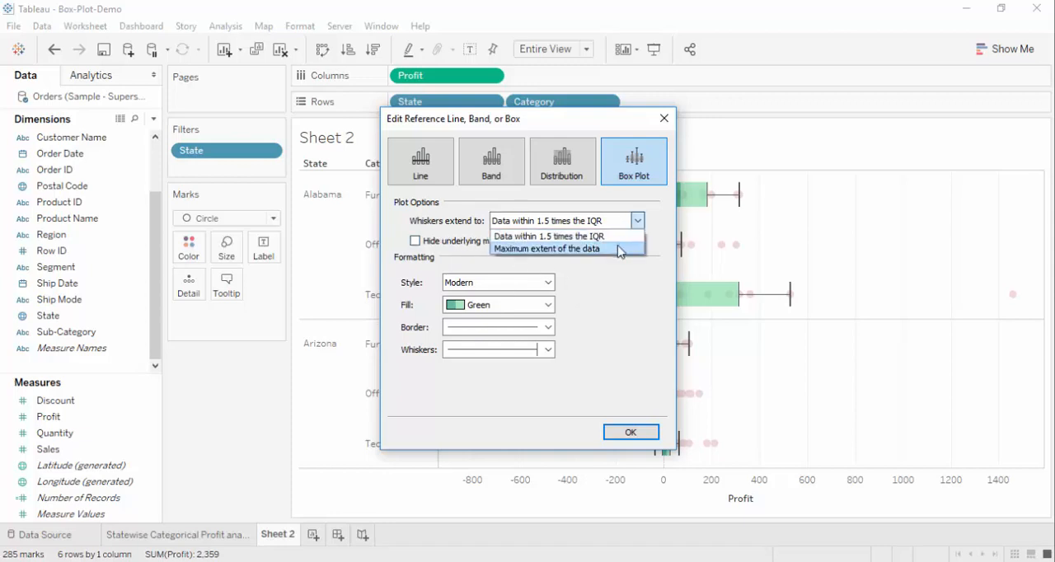
left_click(549, 249)
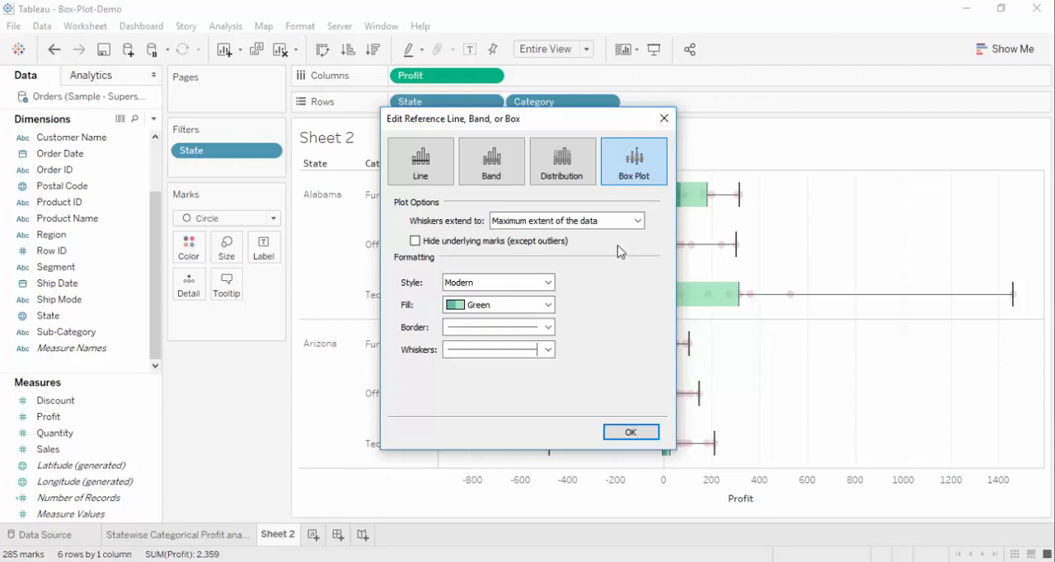
left_click(561, 161)
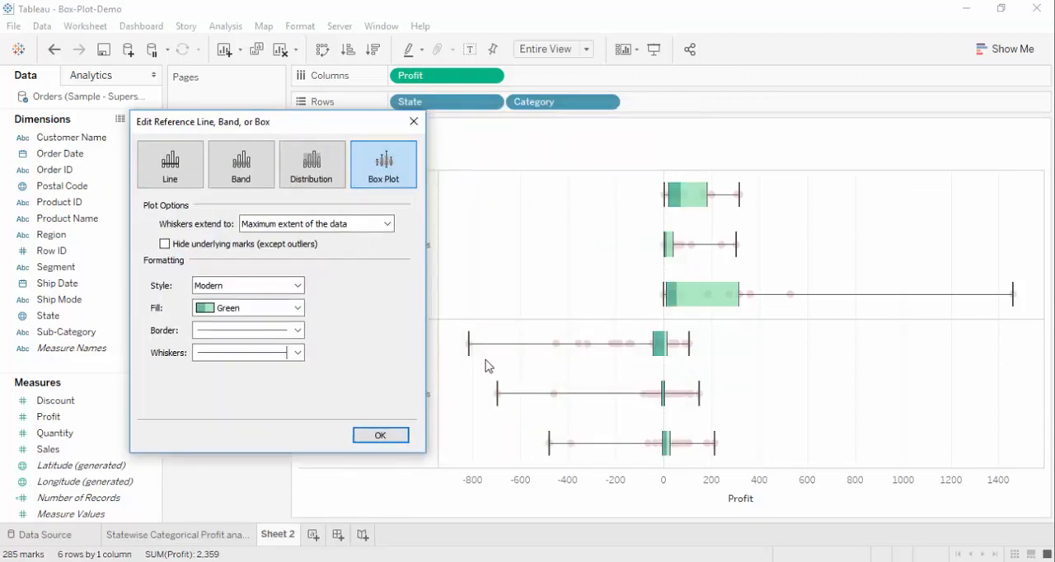
left_click(380, 435)
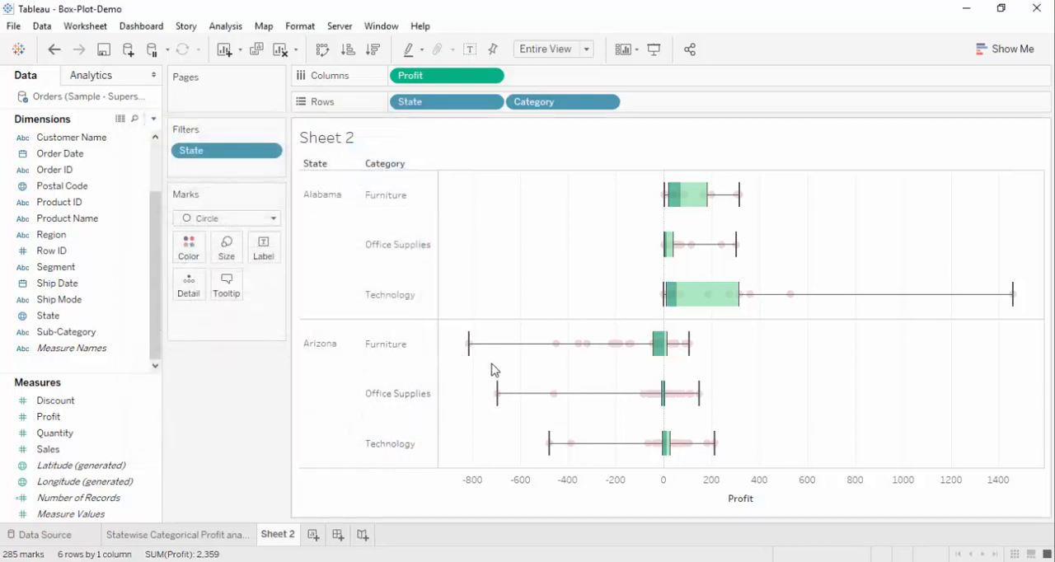
mouse_move(468, 356)
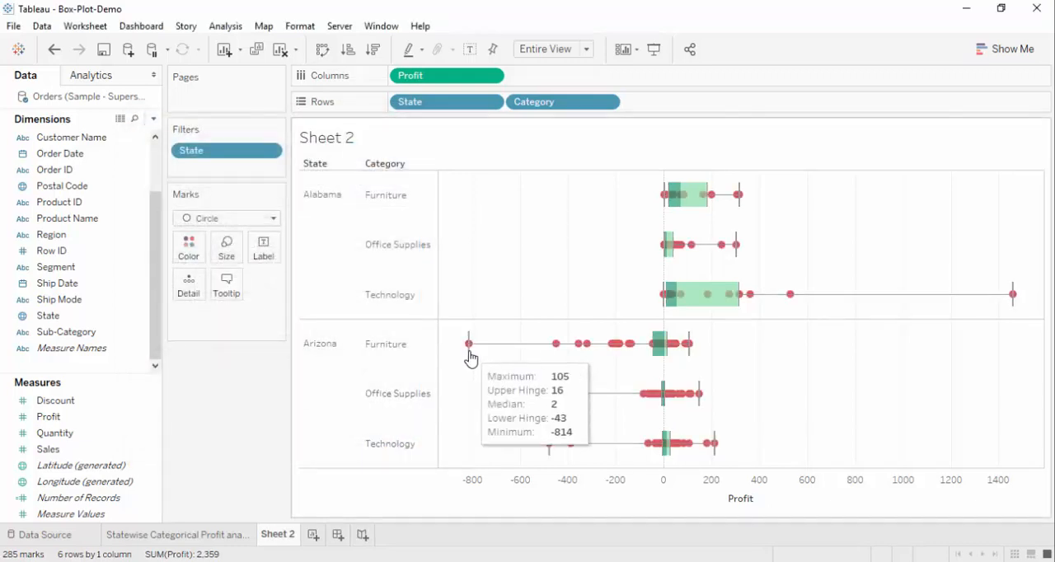
mouse_move(1012, 294)
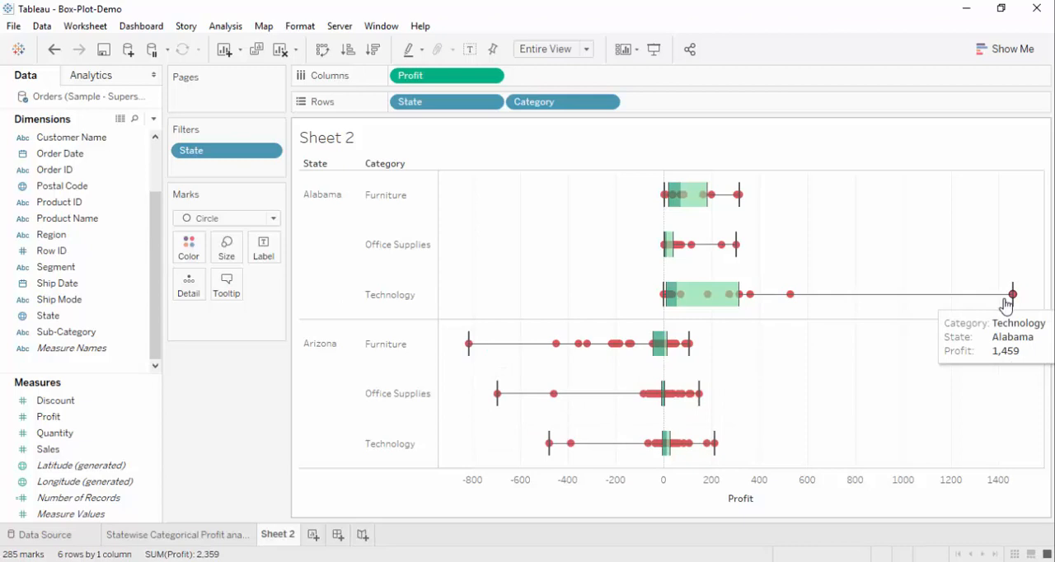
mouse_move(752, 370)
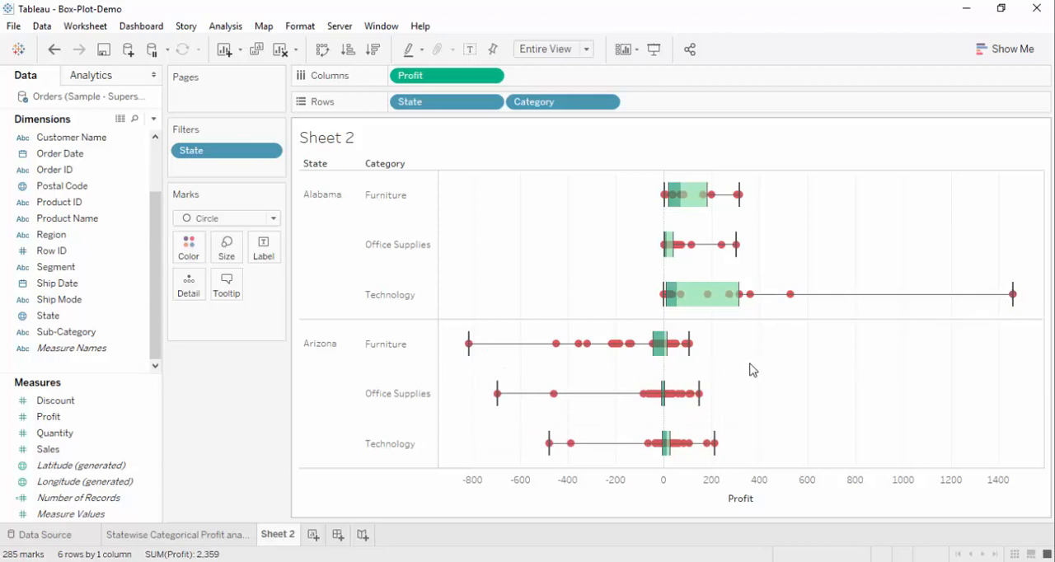